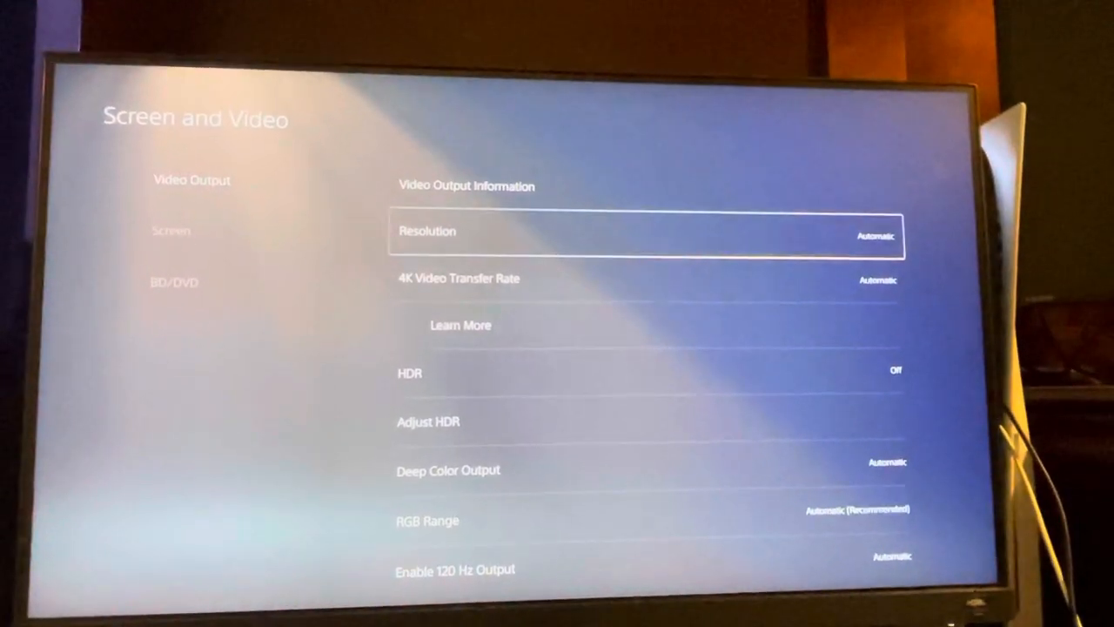
# - Check Video Output resolution stays Automatic with HDR off, then go back to Settings
pyautogui.click(648, 236)
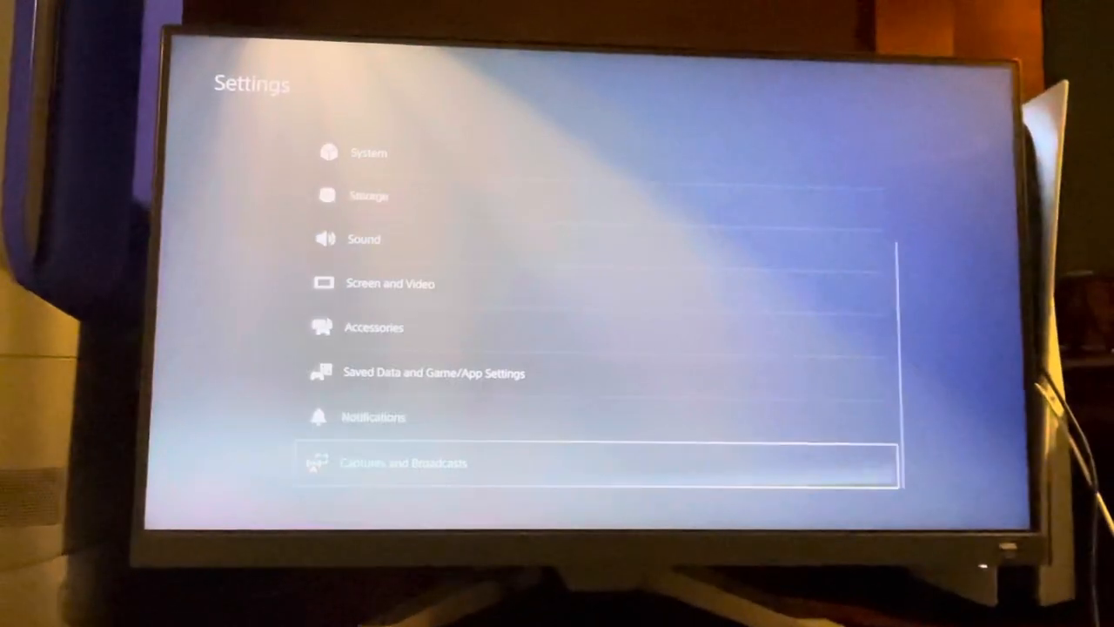
# - Set Broadcasts Video Quality to 1280 × 720 at 60 fps
pyautogui.click(403, 462)
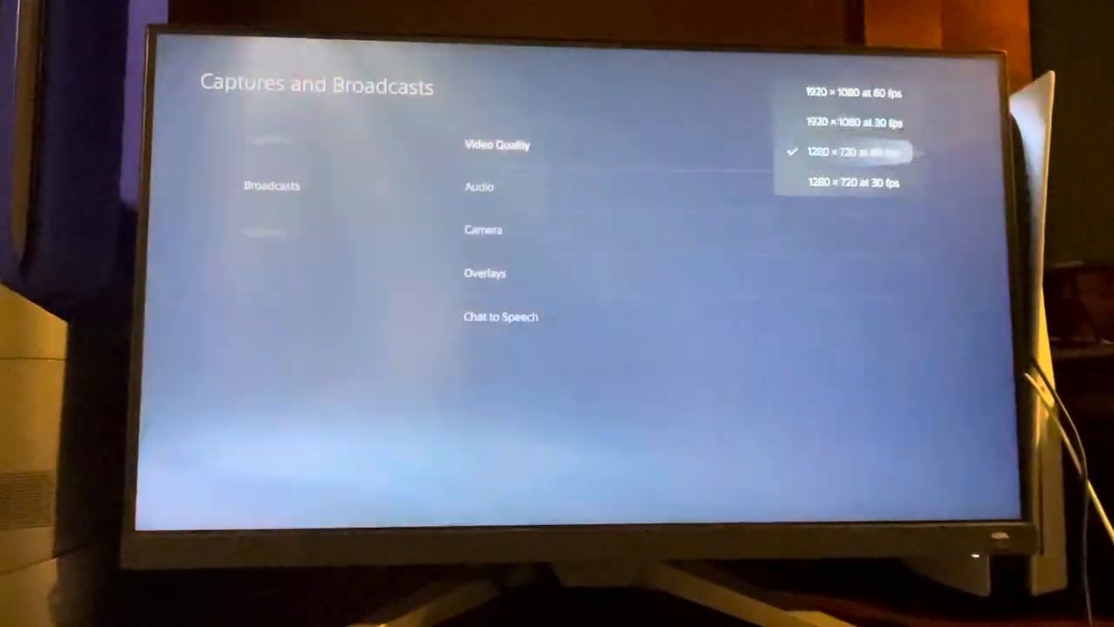
pyautogui.click(849, 151)
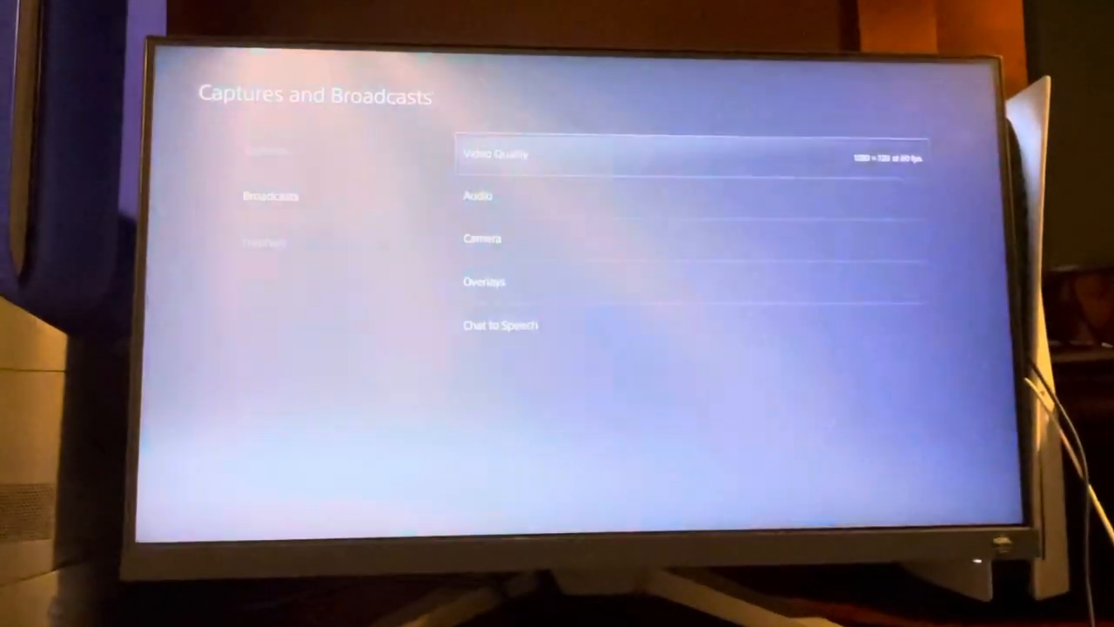